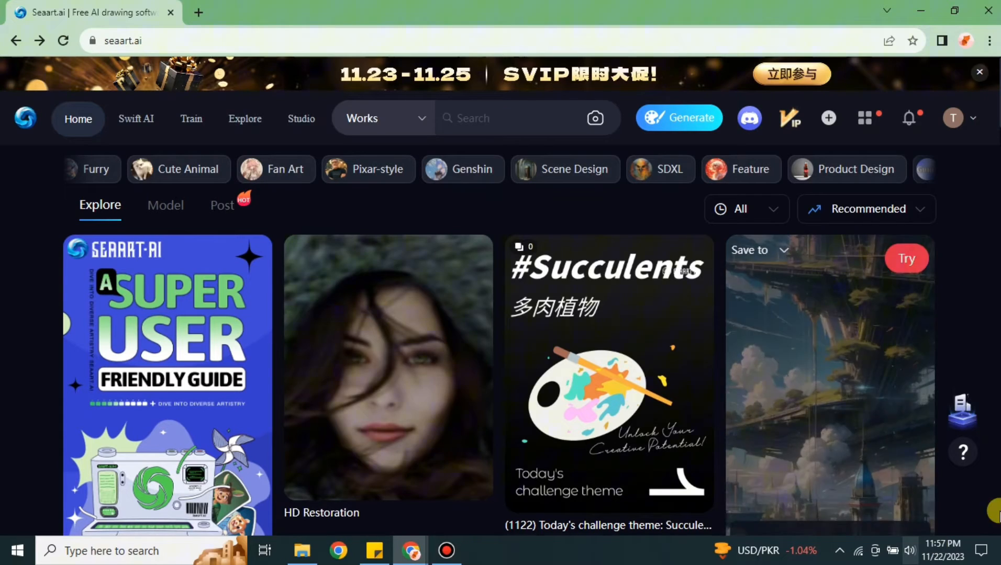
# Step: Open SeaArt's generation page with the epiCRealism model and an empty prompt
pyautogui.scroll(-3)
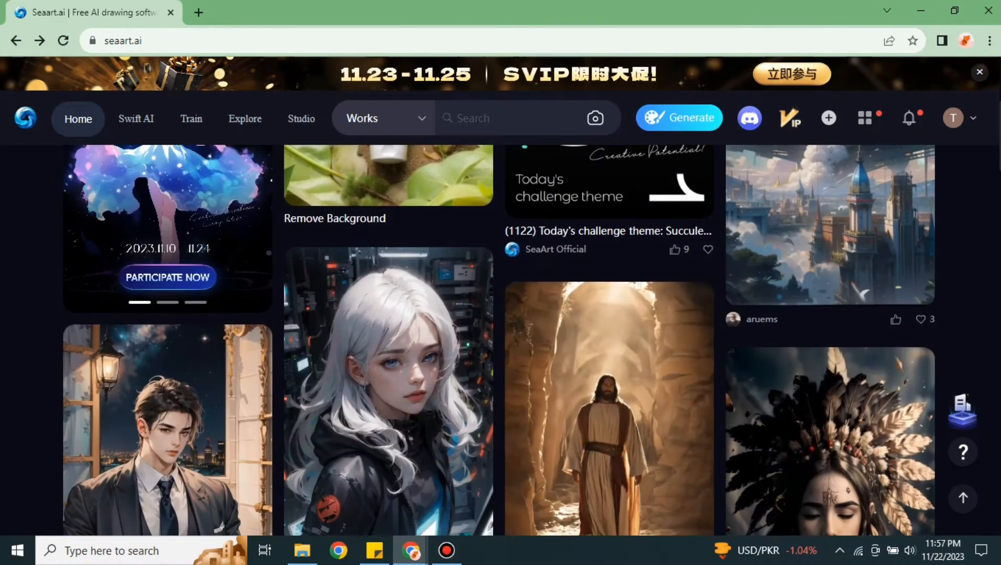
pyautogui.scroll(-3)
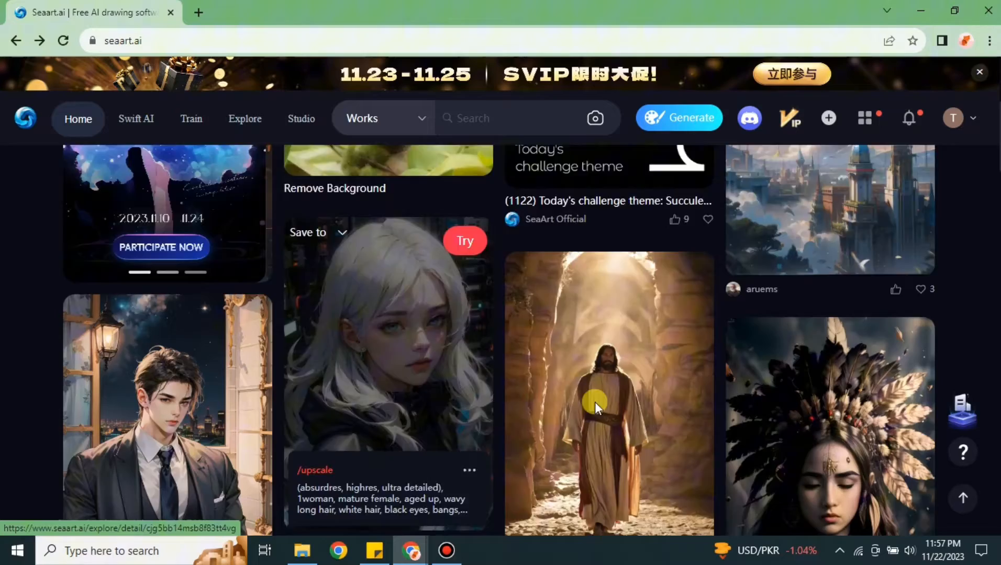
pyautogui.scroll(-3)
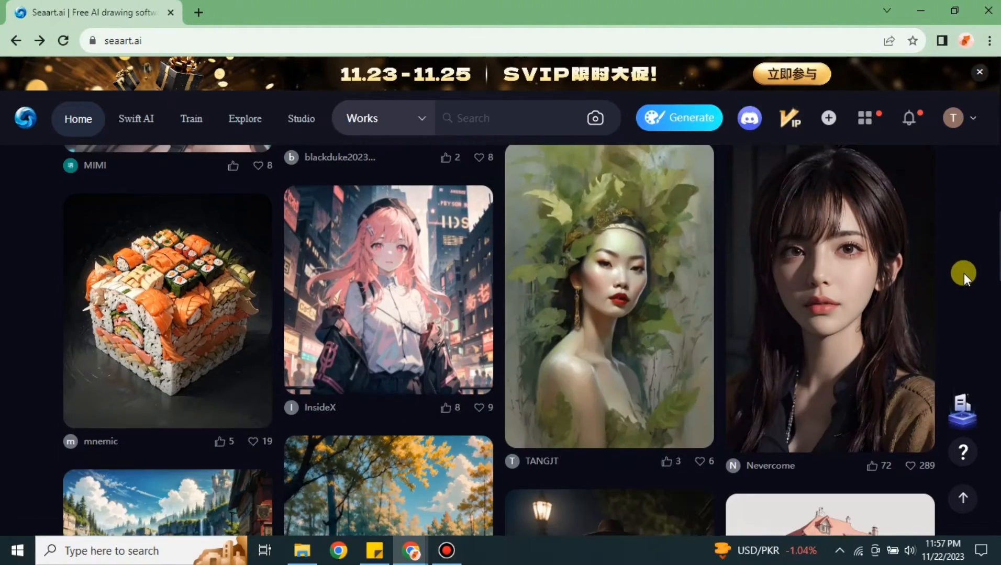
pyautogui.scroll(-3)
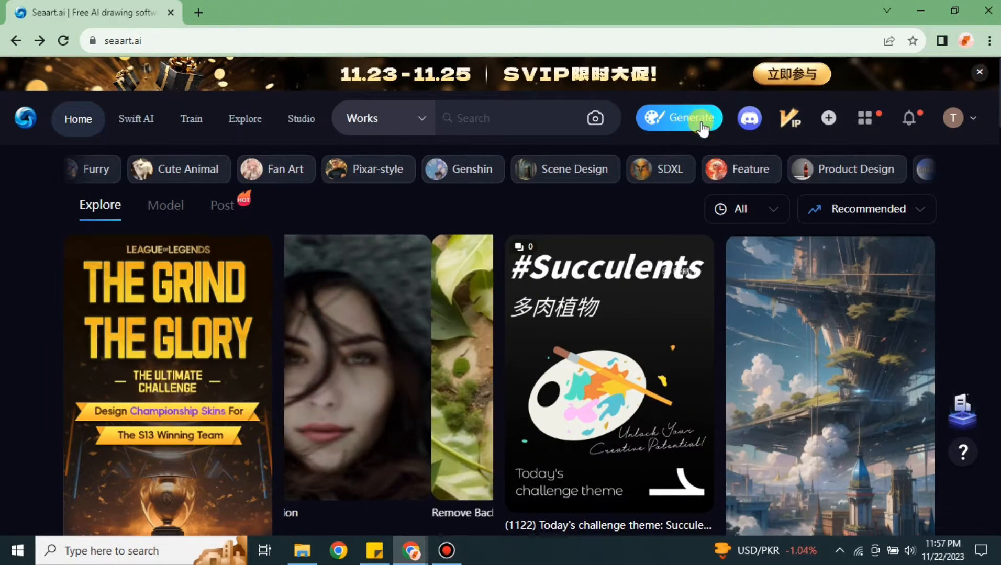
pyautogui.click(678, 118)
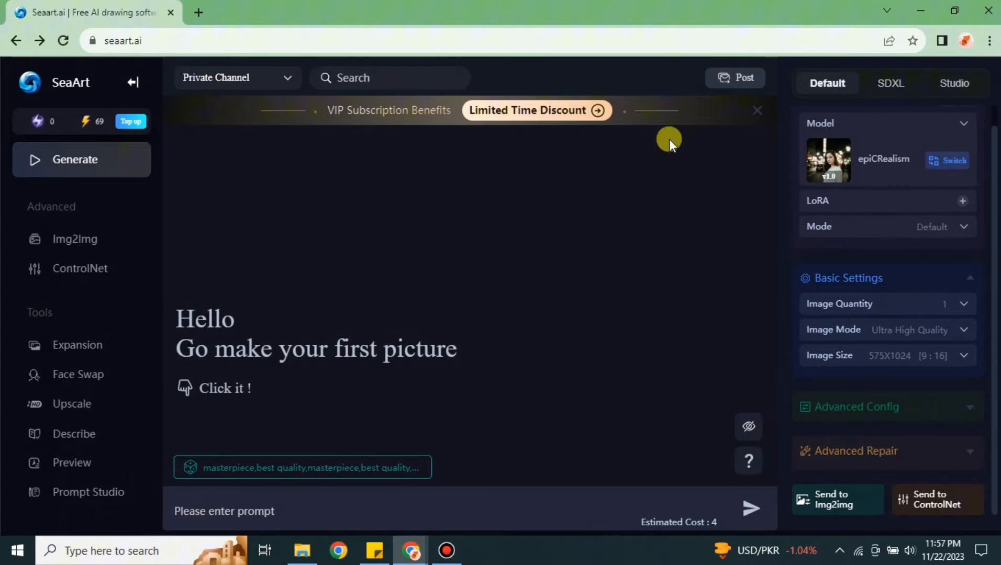
pyautogui.moveTo(344, 528)
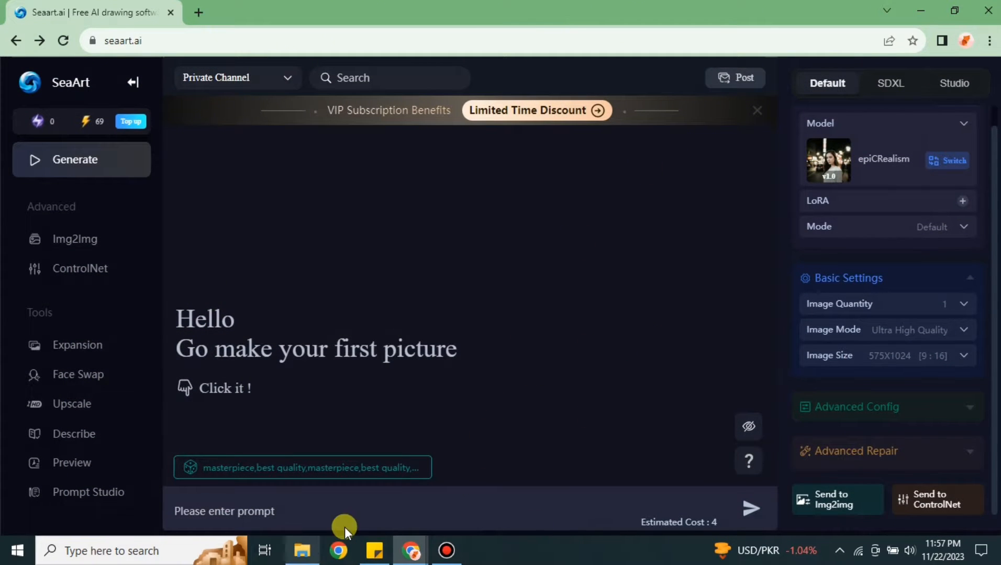
pyautogui.moveTo(595, 249)
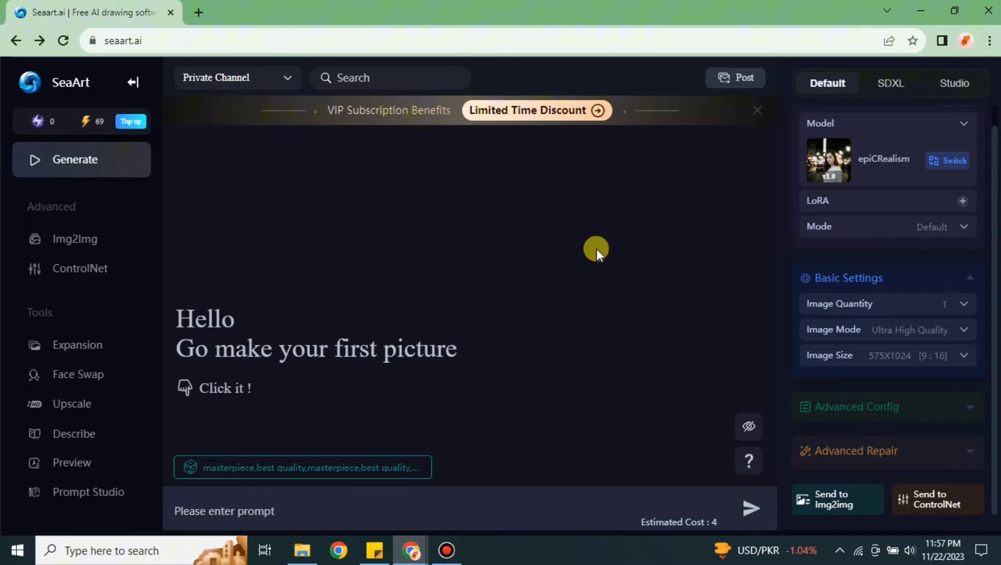
pyautogui.moveTo(596, 317)
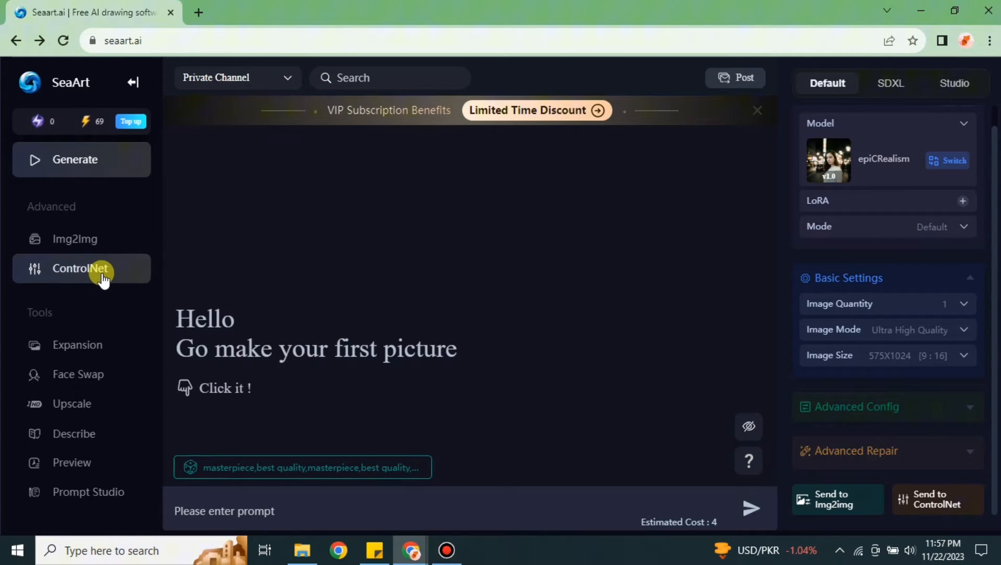
# Step: Open ControlNet and browse the type gallery to select OpenPose Full
pyautogui.click(80, 268)
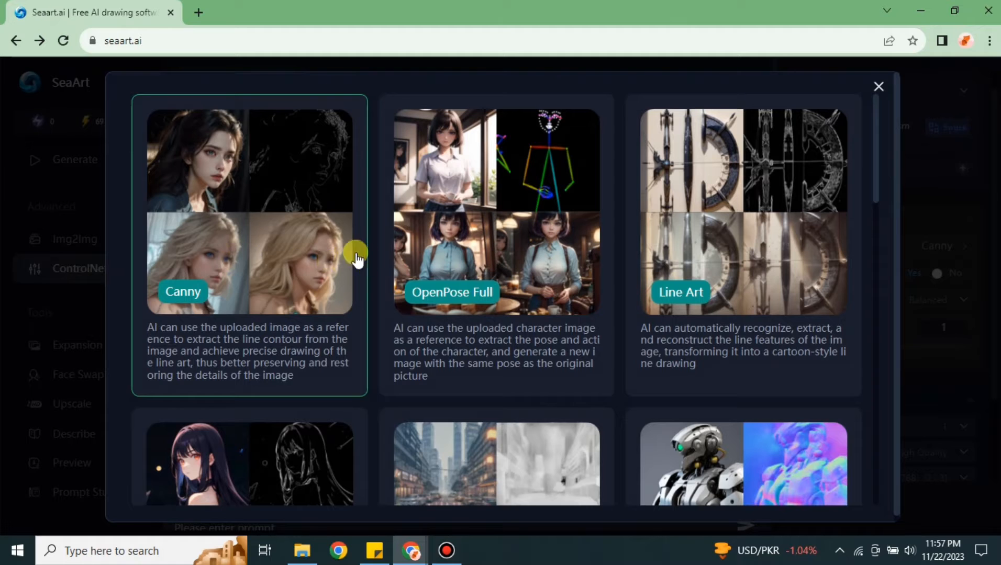
pyautogui.moveTo(885, 190)
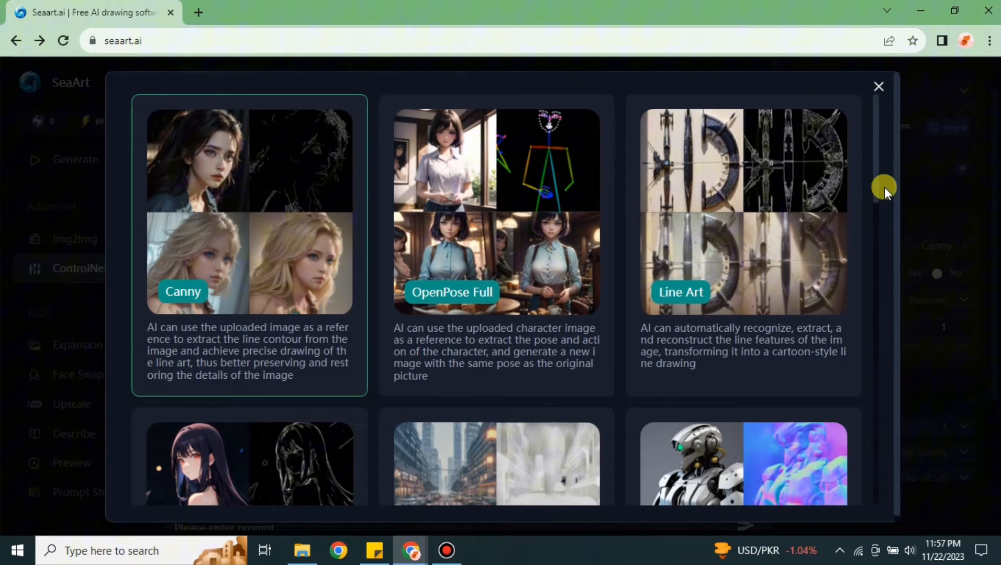
pyautogui.scroll(-3)
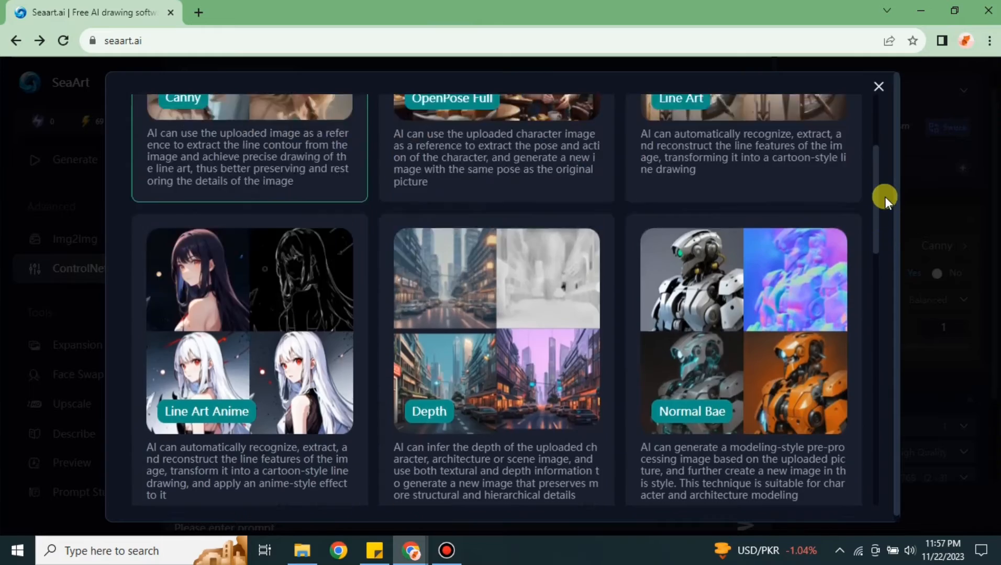
pyautogui.scroll(3)
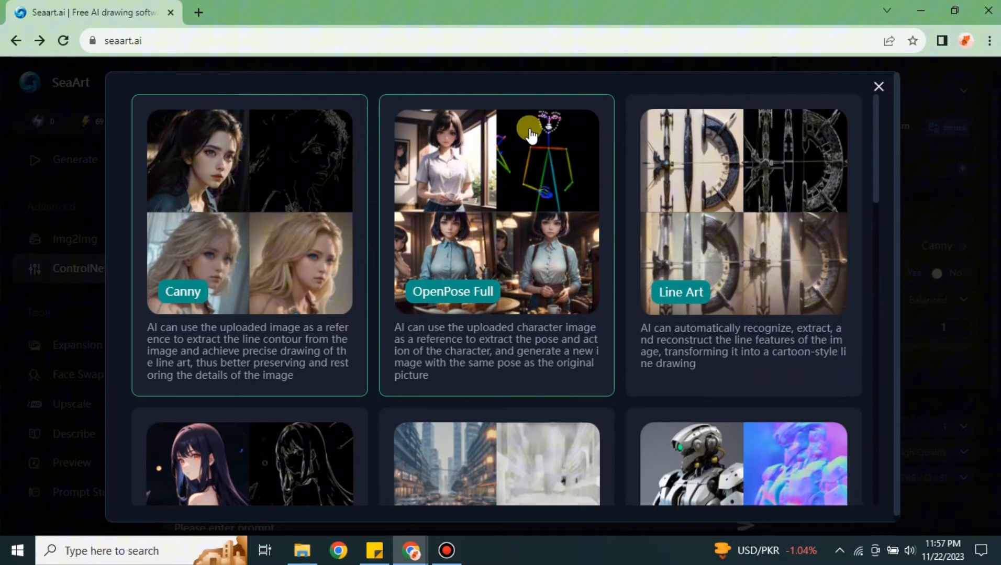
pyautogui.moveTo(592, 195)
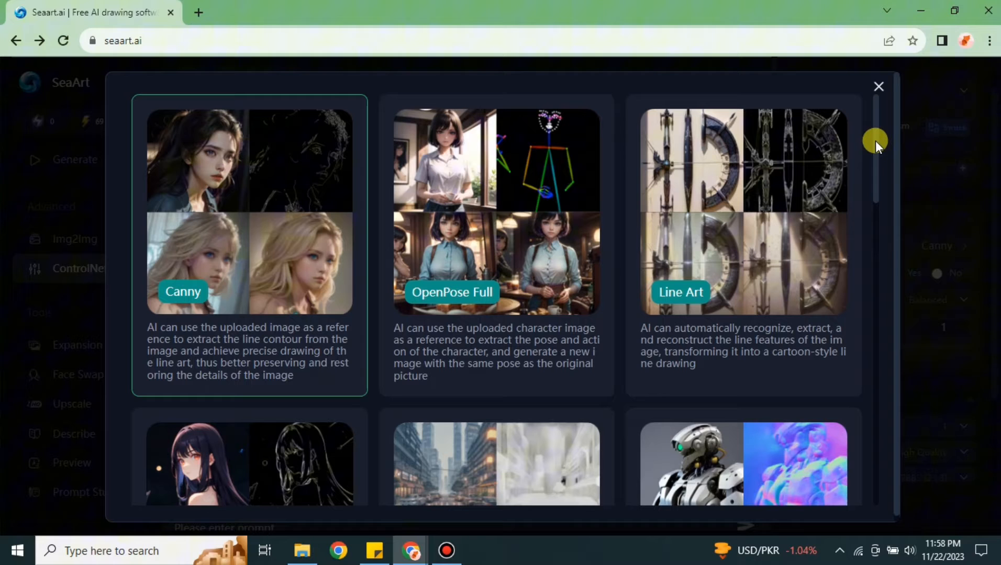
pyautogui.scroll(-3)
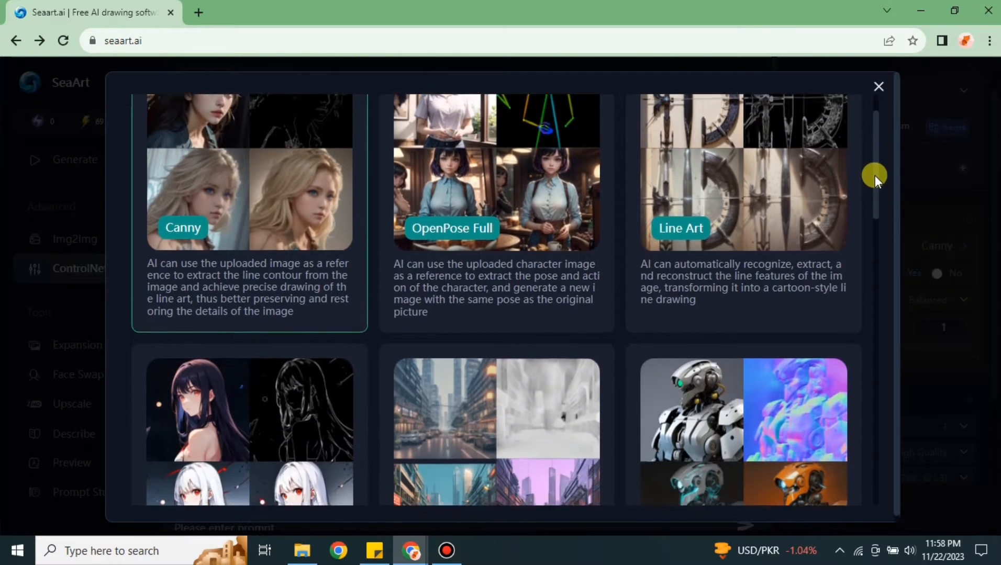
pyautogui.scroll(-3)
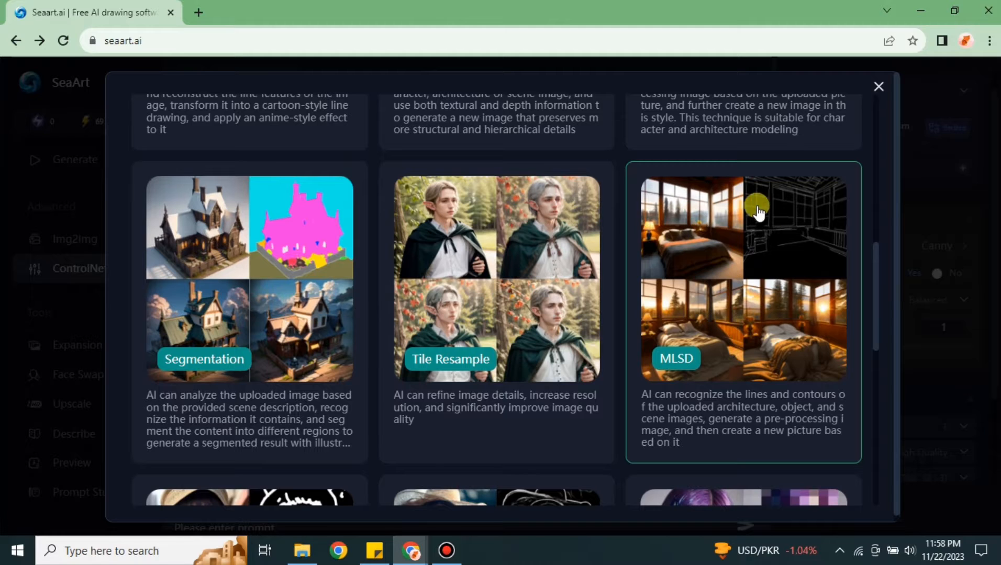
pyautogui.moveTo(871, 291)
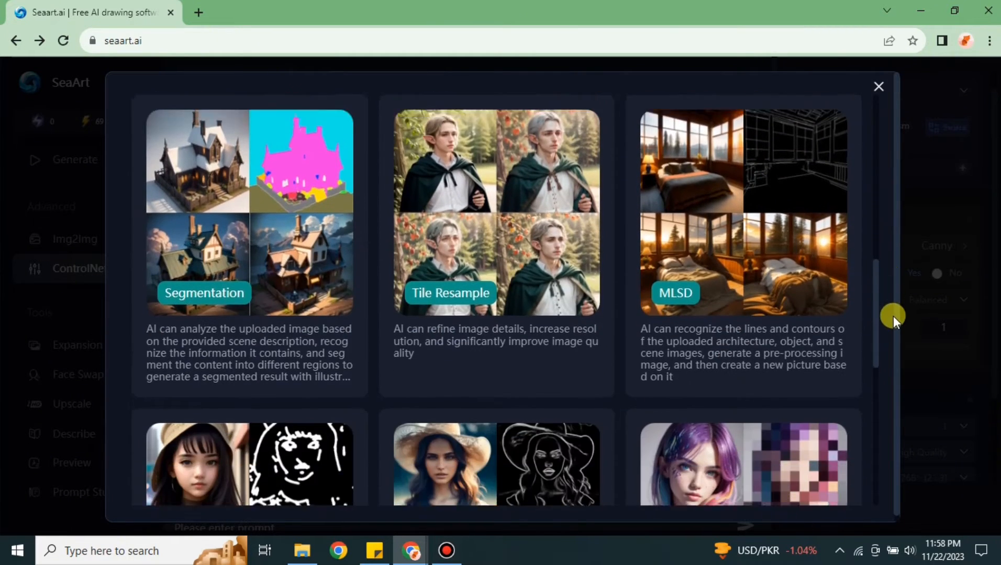
pyautogui.scroll(-3)
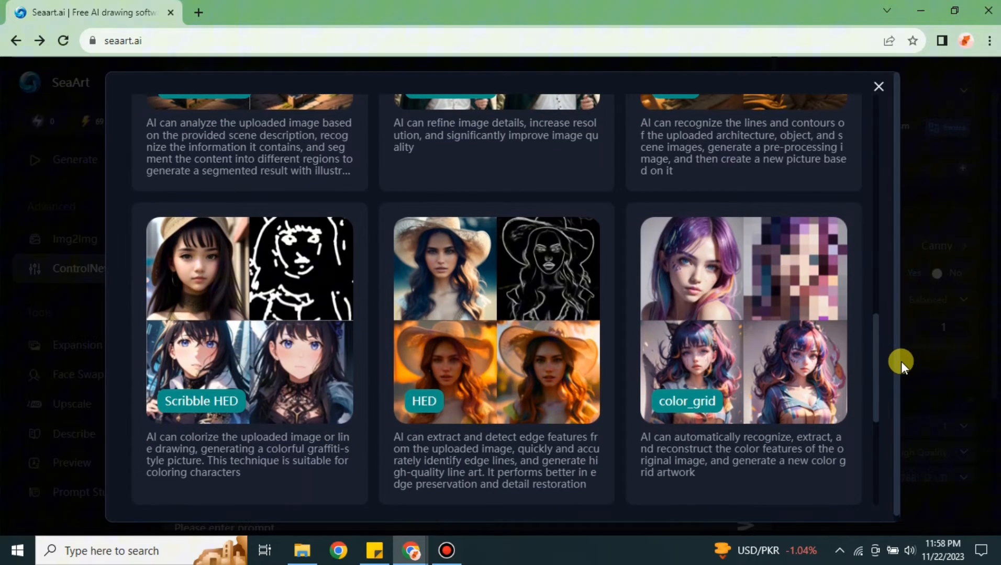
pyautogui.scroll(-3)
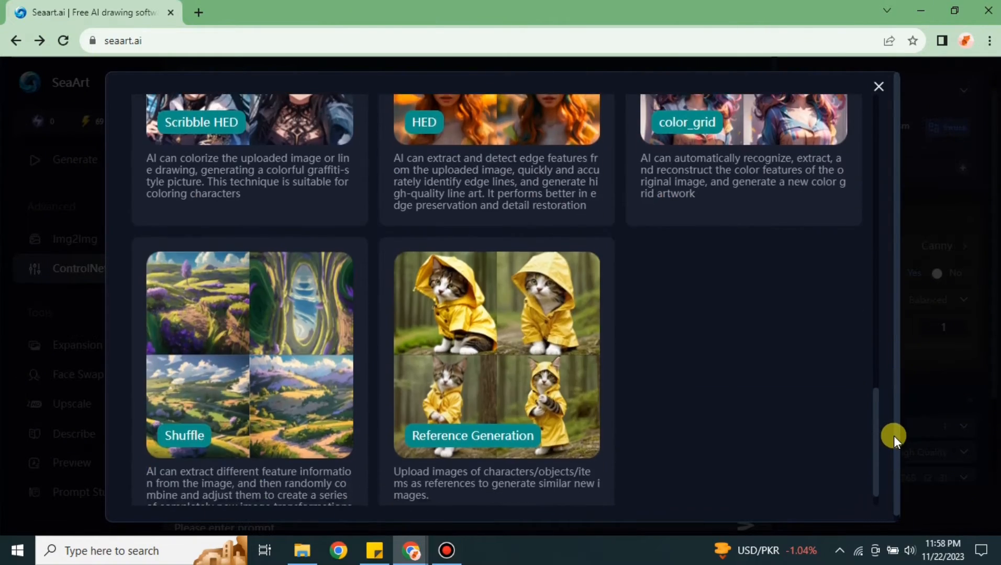
pyautogui.scroll(3)
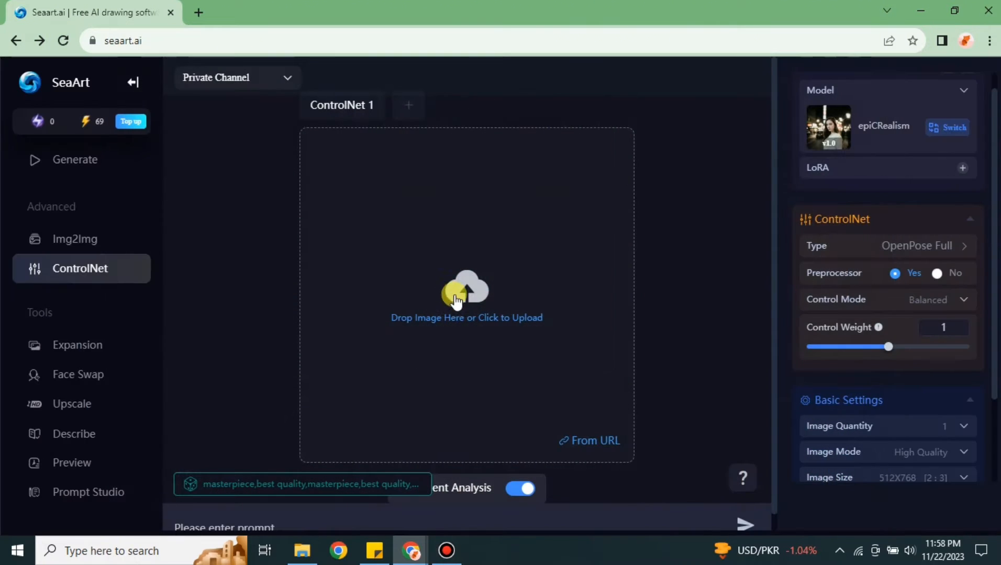
pyautogui.moveTo(475, 312)
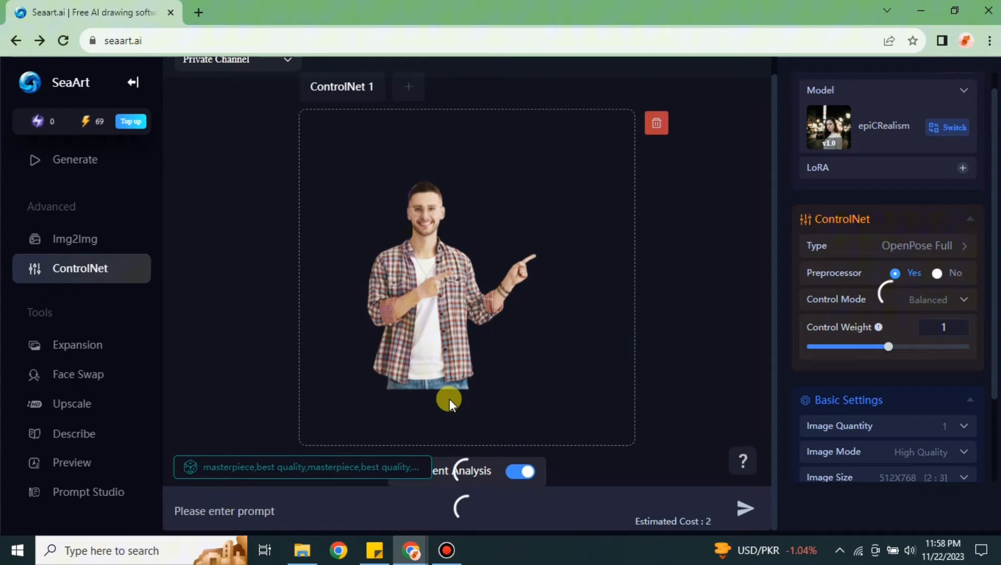
pyautogui.moveTo(477, 333)
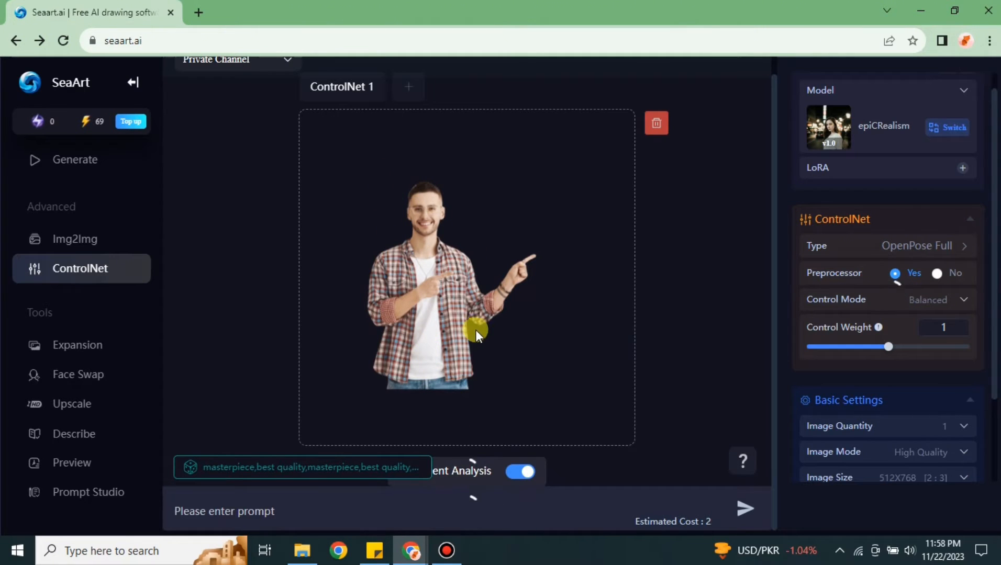
# Step: Upload the pointing-man photo as the ControlNet reference, auto-filling its descriptive prompt
pyautogui.click(954, 127)
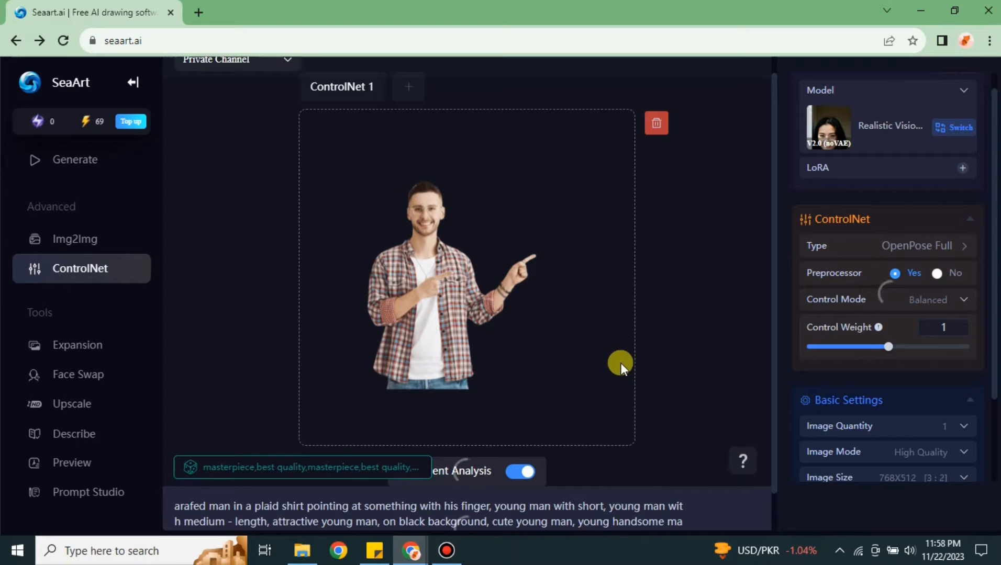
# Step: Change the prompt's opening to 'black man in a t shirt' and adjust the background wording
pyautogui.scroll(-3)
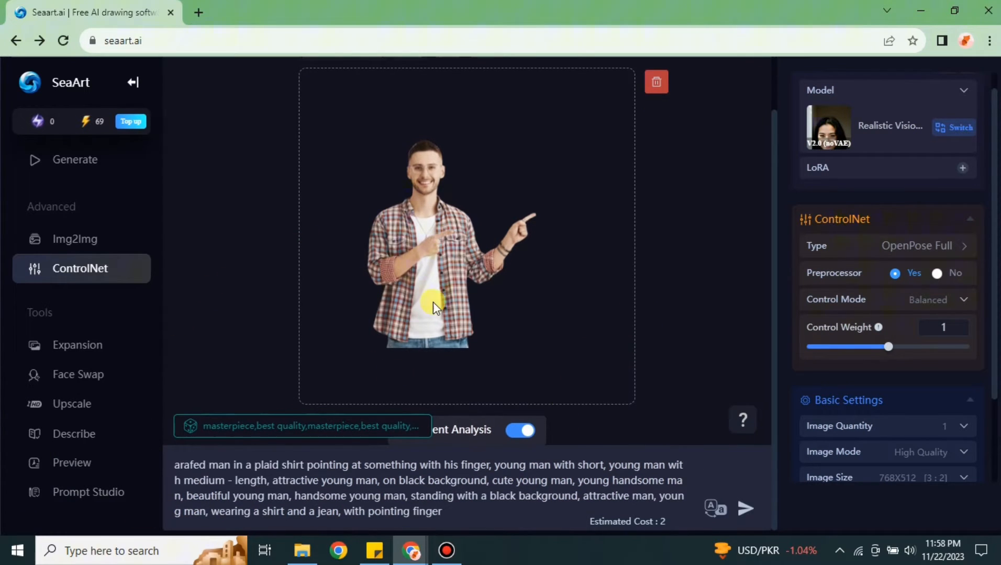
pyautogui.moveTo(478, 155)
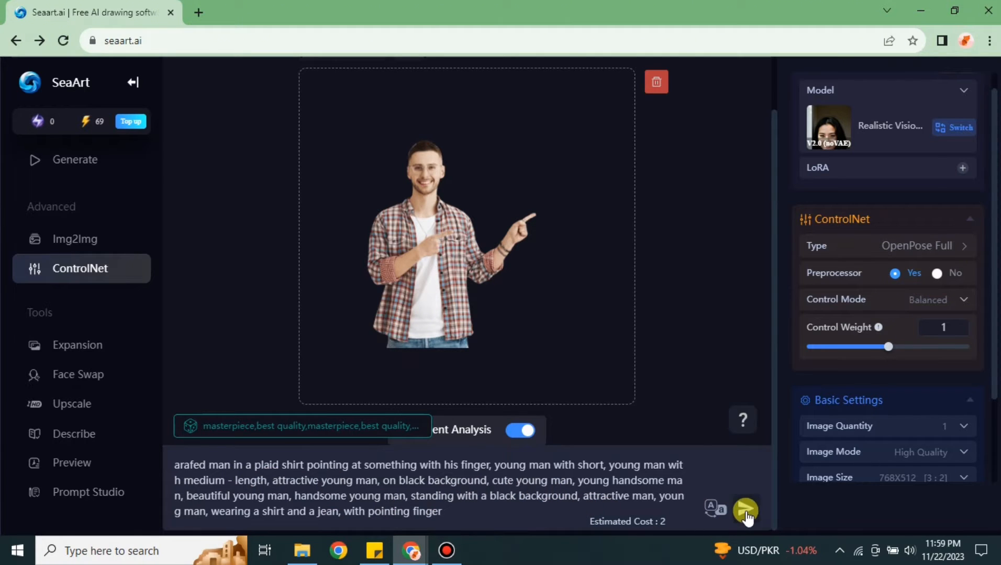
pyautogui.moveTo(434, 204)
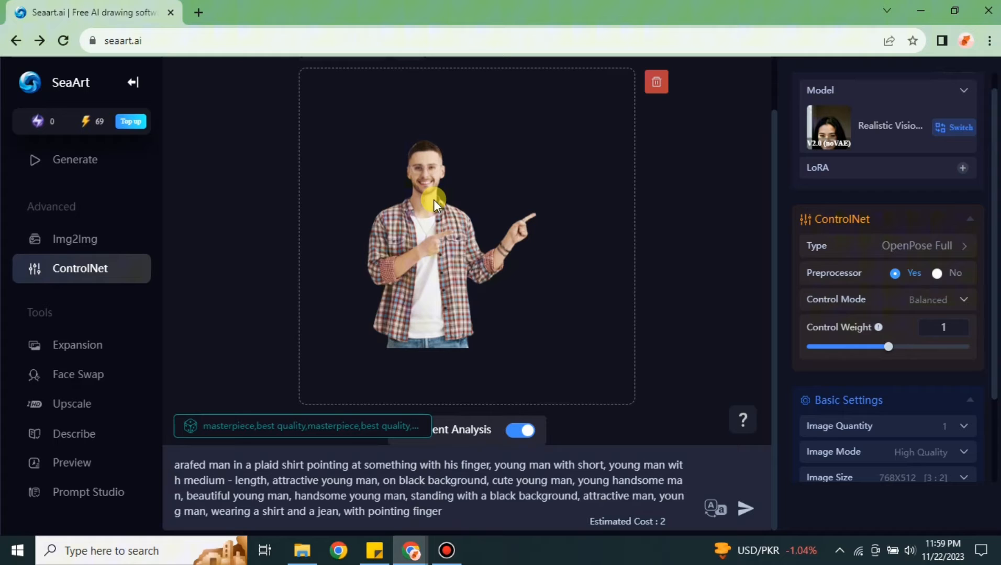
pyautogui.moveTo(348, 477)
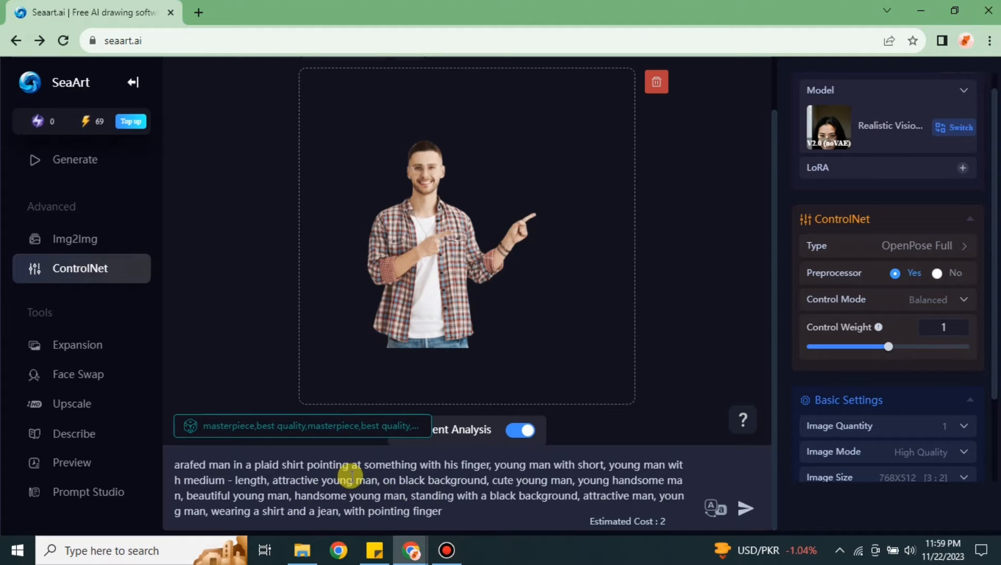
pyautogui.scroll(3)
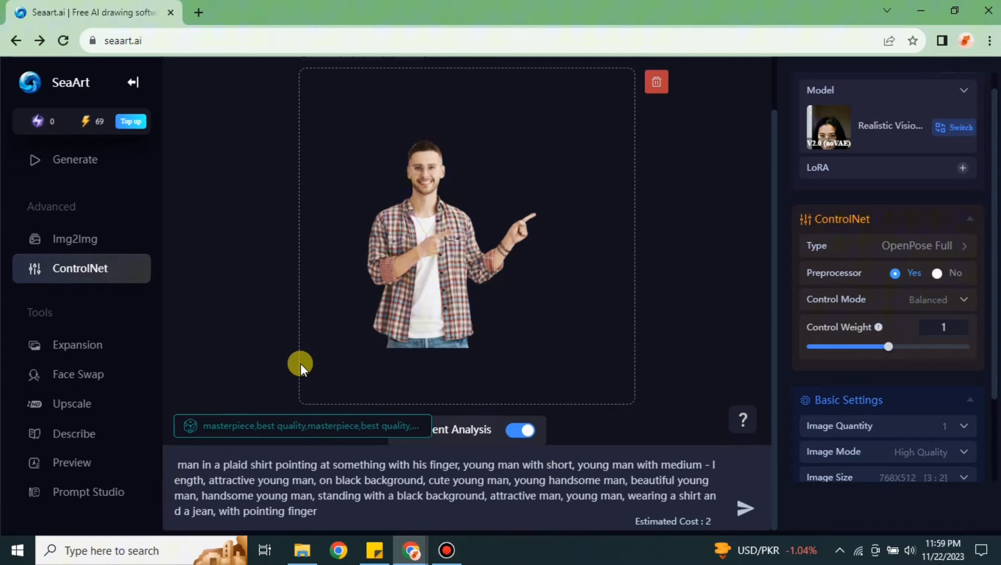
pyautogui.write('black')
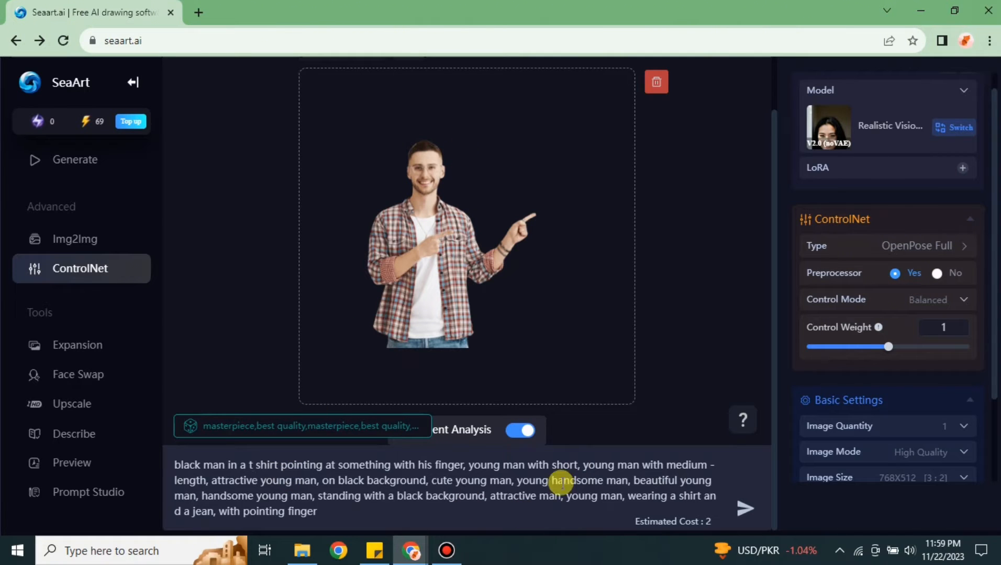
pyautogui.moveTo(593, 480)
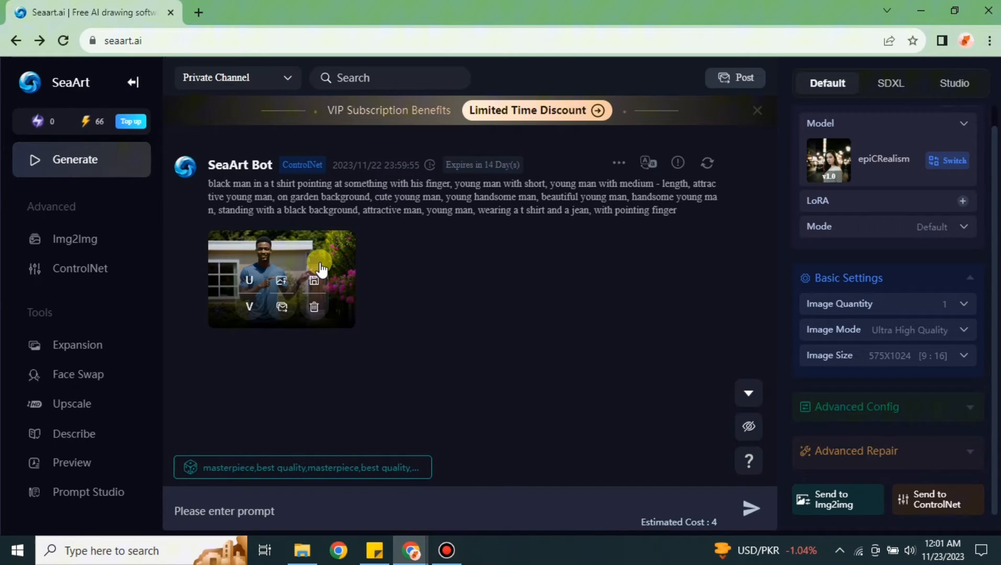
# Step: Enlarge the pointing man in a blue t-shirt garden image with its generation data
pyautogui.click(281, 279)
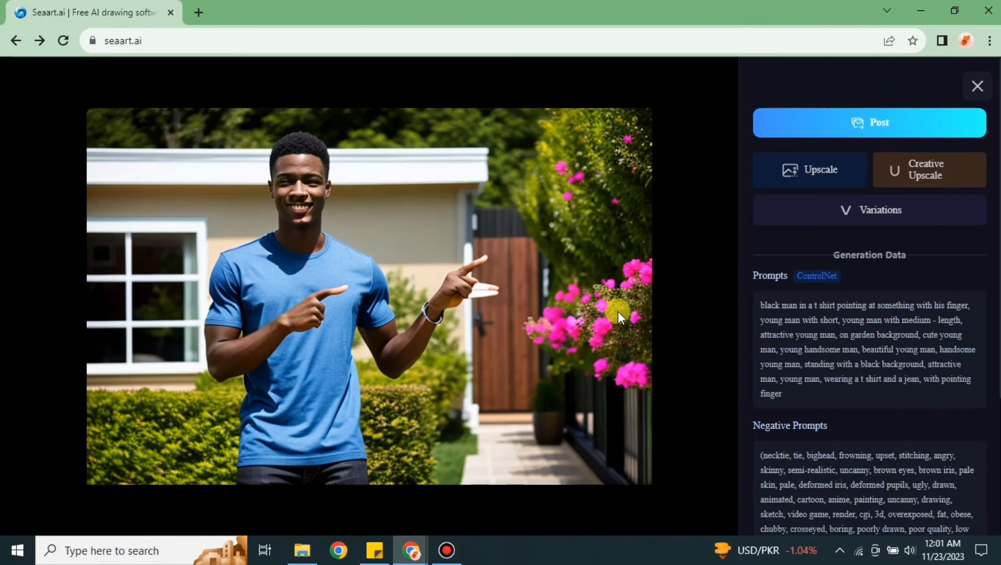
pyautogui.moveTo(305, 178)
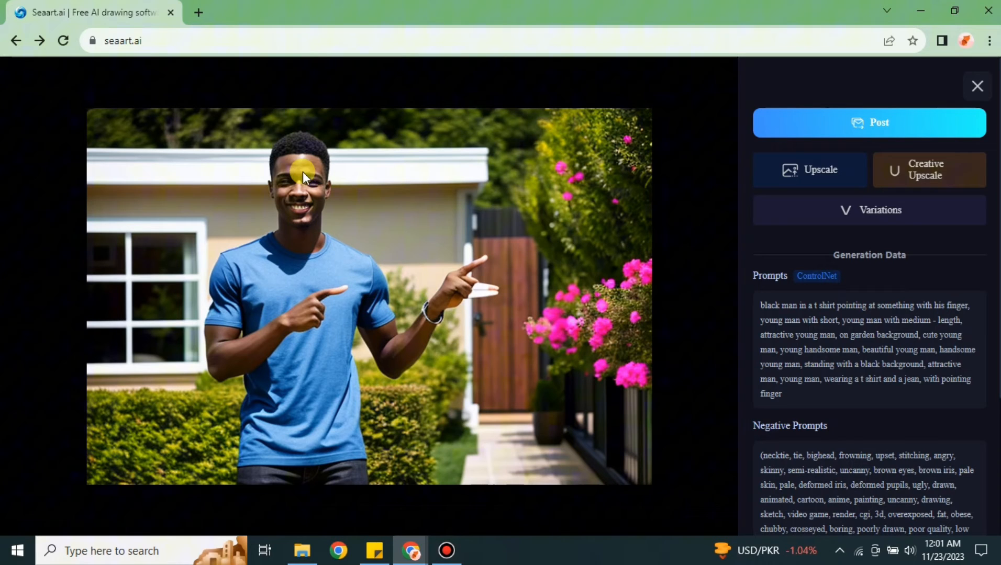
pyautogui.moveTo(198, 267)
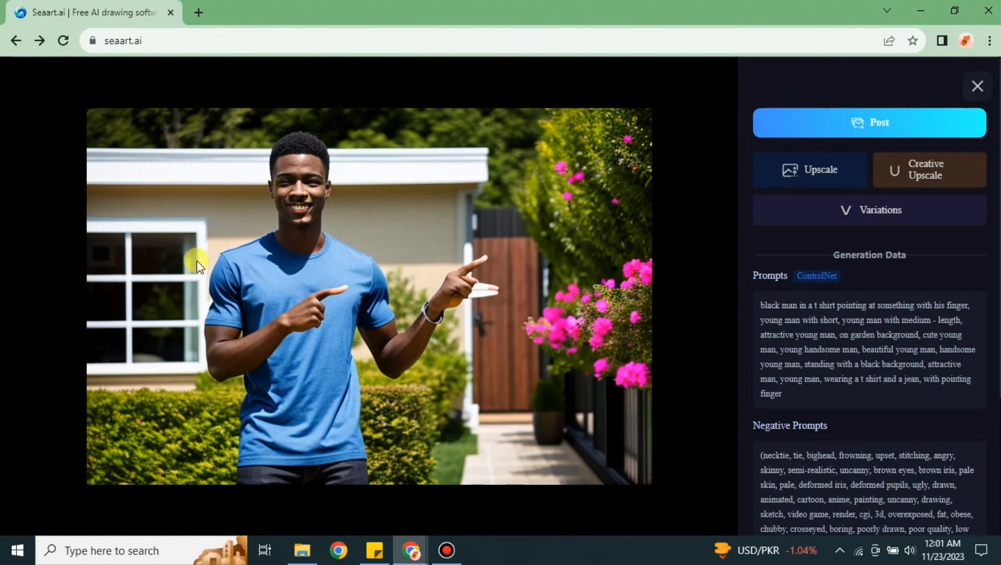
pyautogui.moveTo(578, 296)
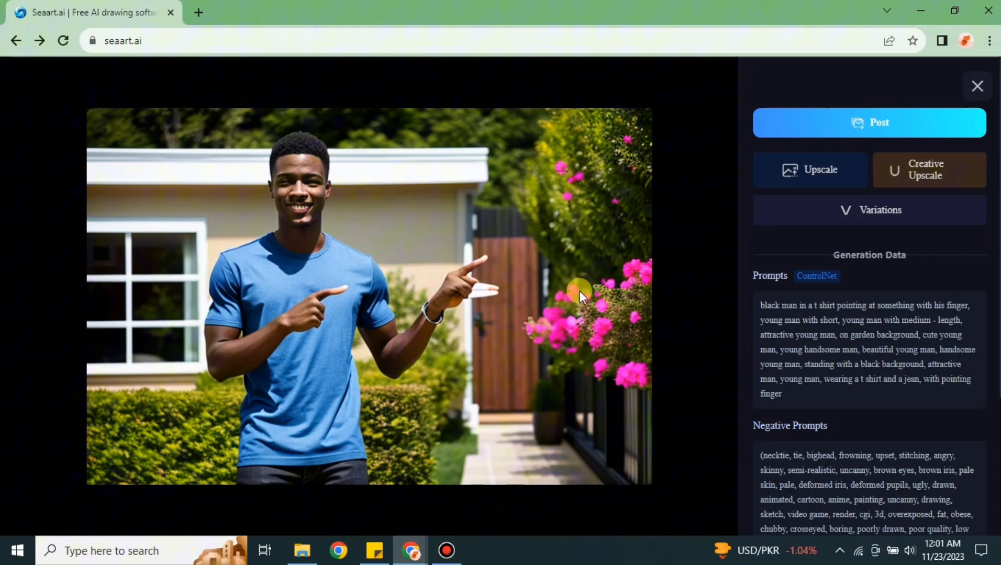
pyautogui.moveTo(437, 306)
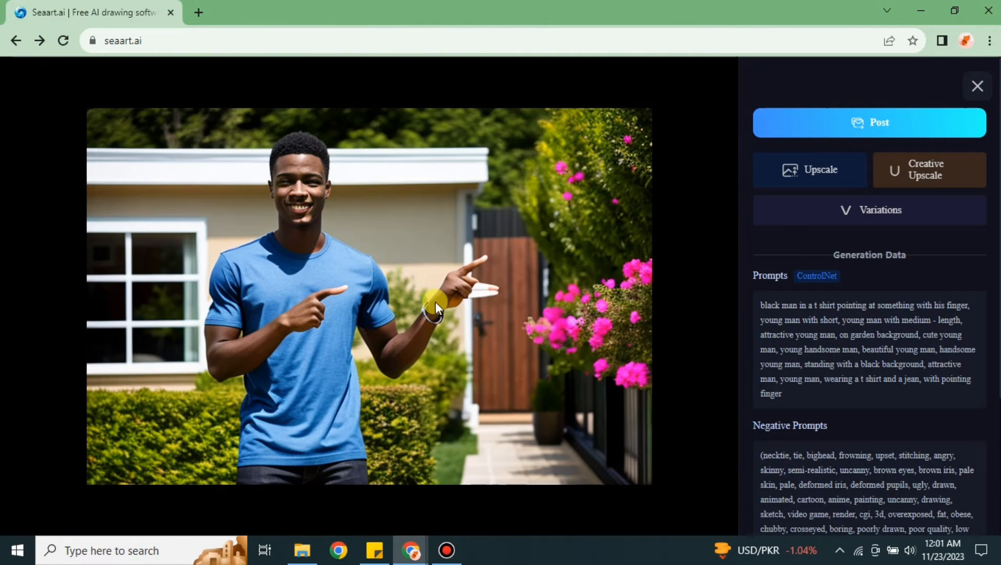
pyautogui.moveTo(649, 293)
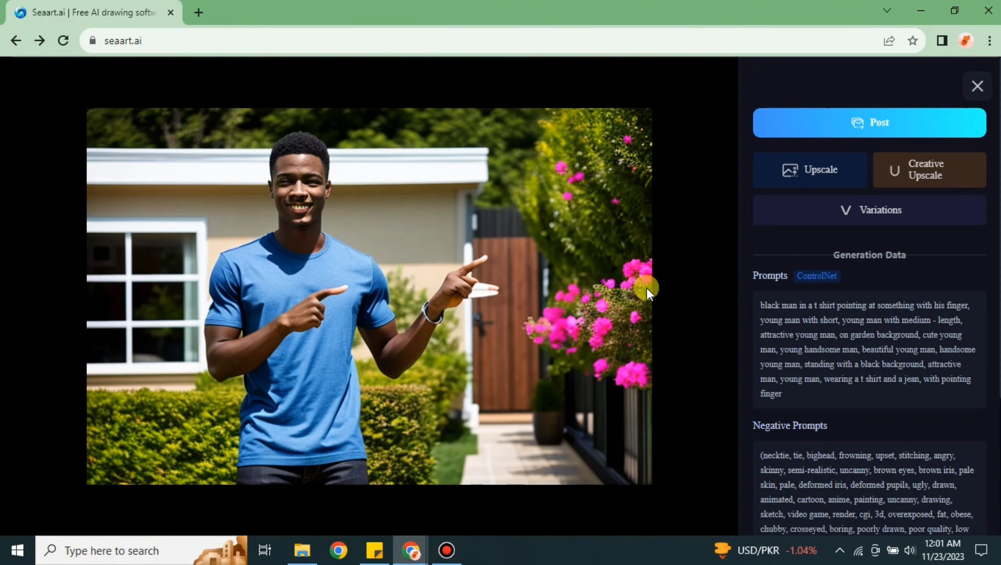
pyautogui.moveTo(980, 85)
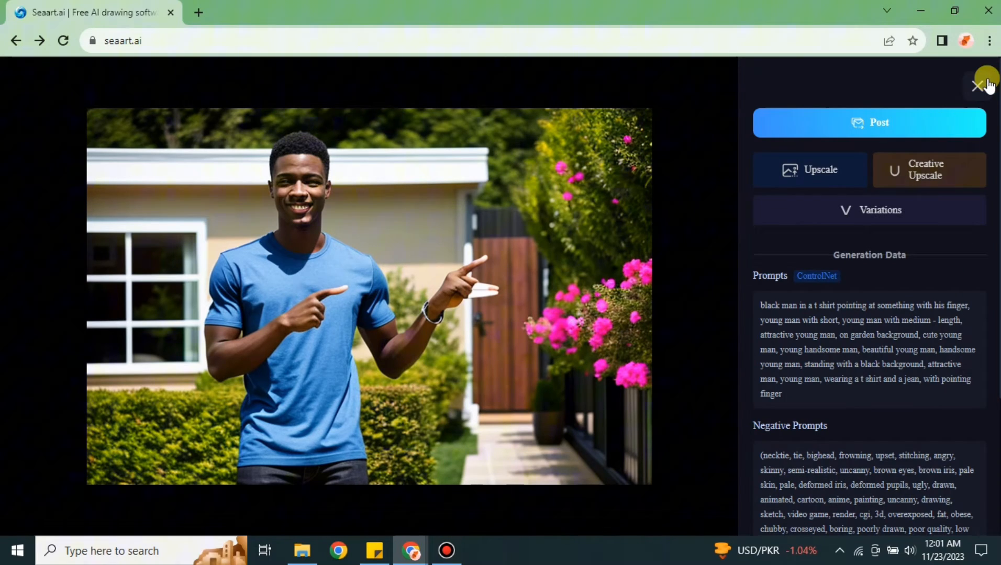
# Step: Close the image viewer to return to the feed showing the blue t-shirt thumbnail
pyautogui.click(979, 85)
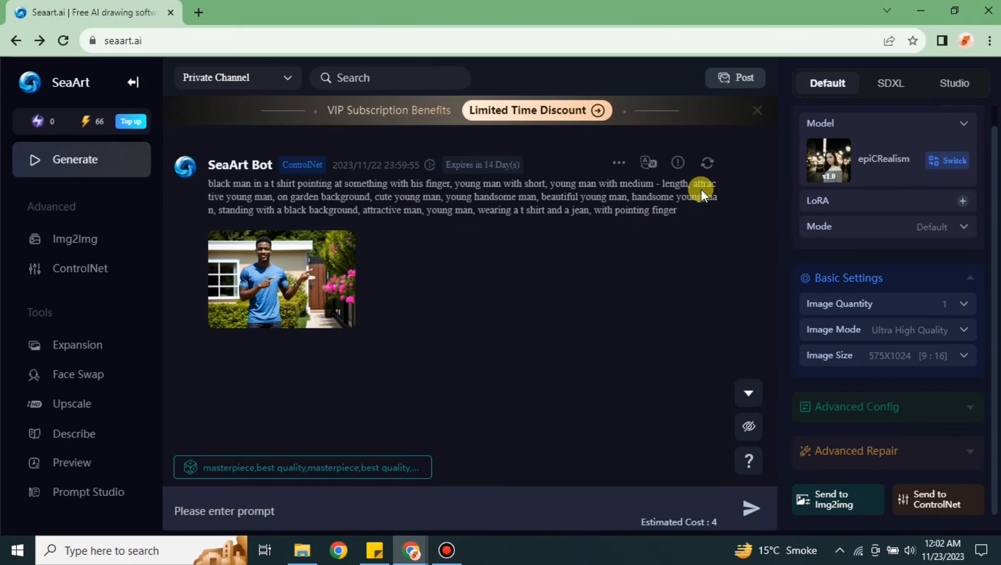
pyautogui.moveTo(248, 283)
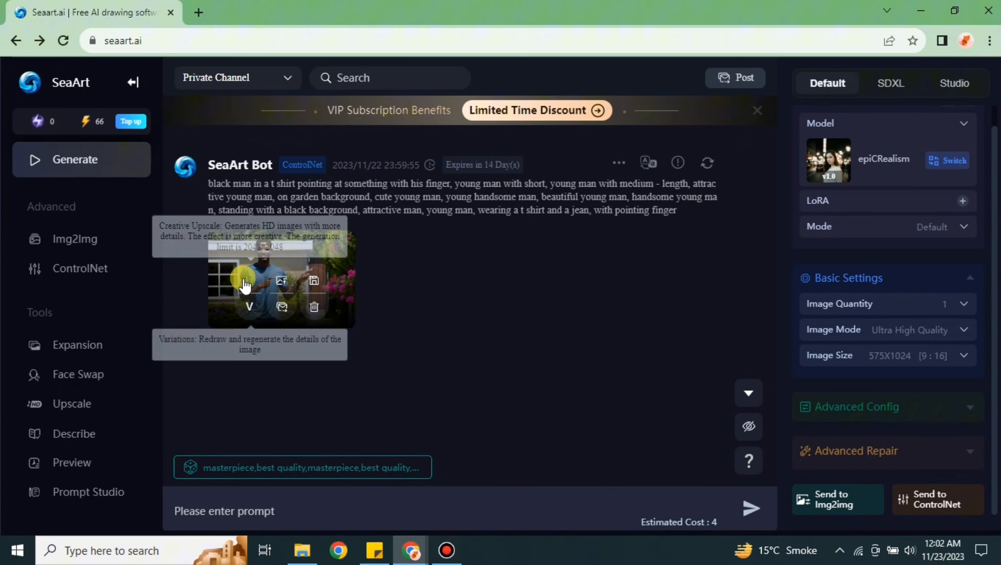
pyautogui.moveTo(247, 298)
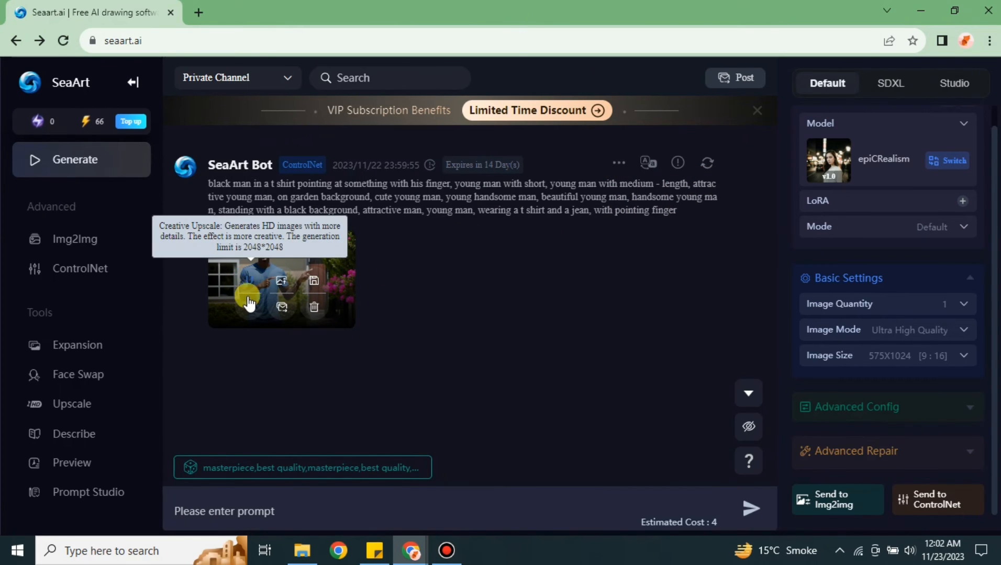
pyautogui.moveTo(611, 231)
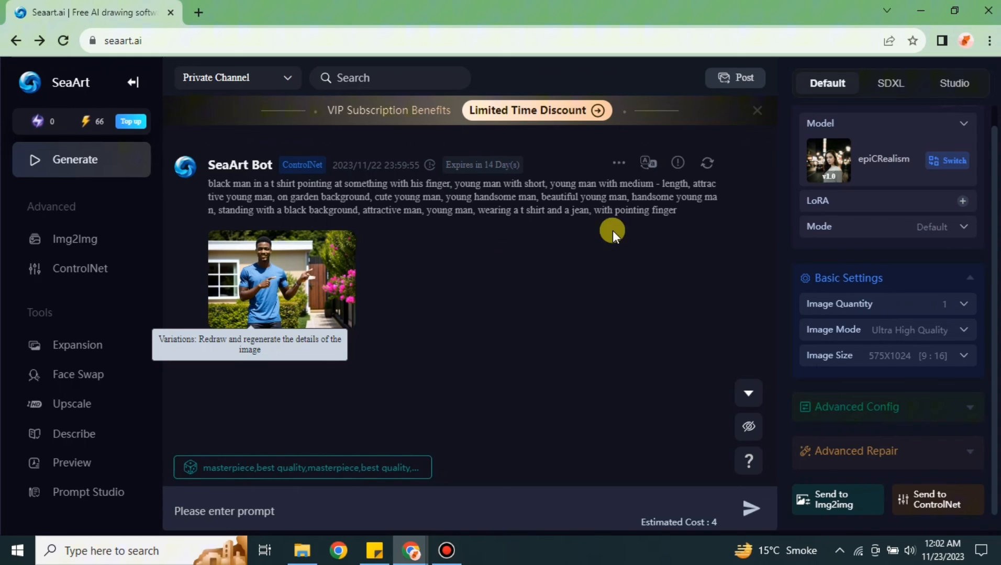
pyautogui.click(617, 162)
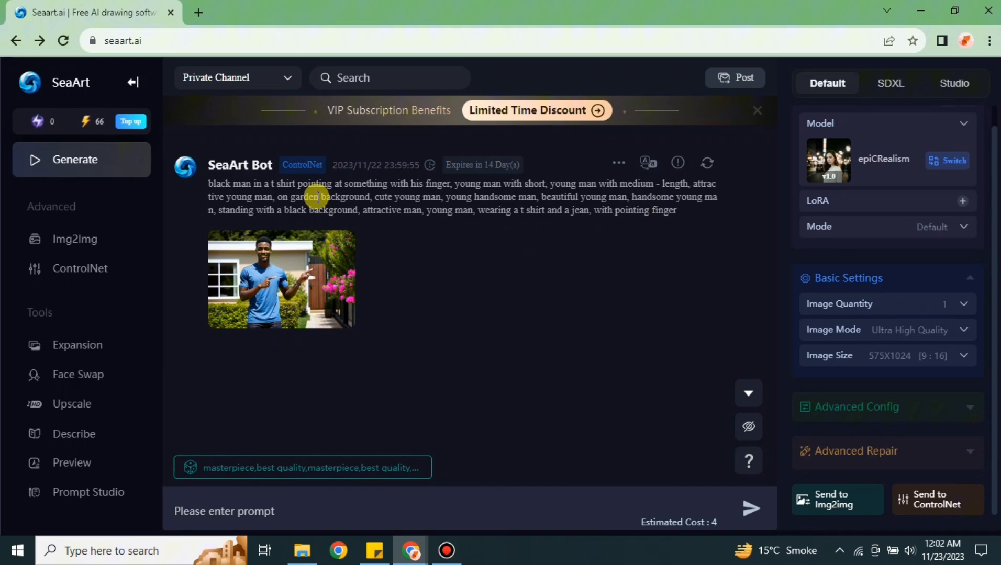
pyautogui.moveTo(579, 314)
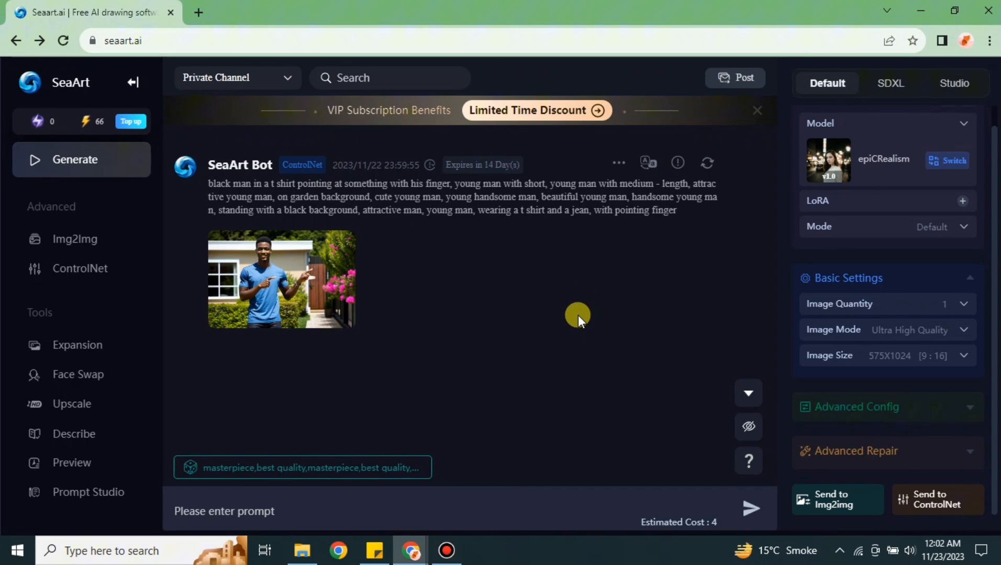
pyautogui.moveTo(634, 265)
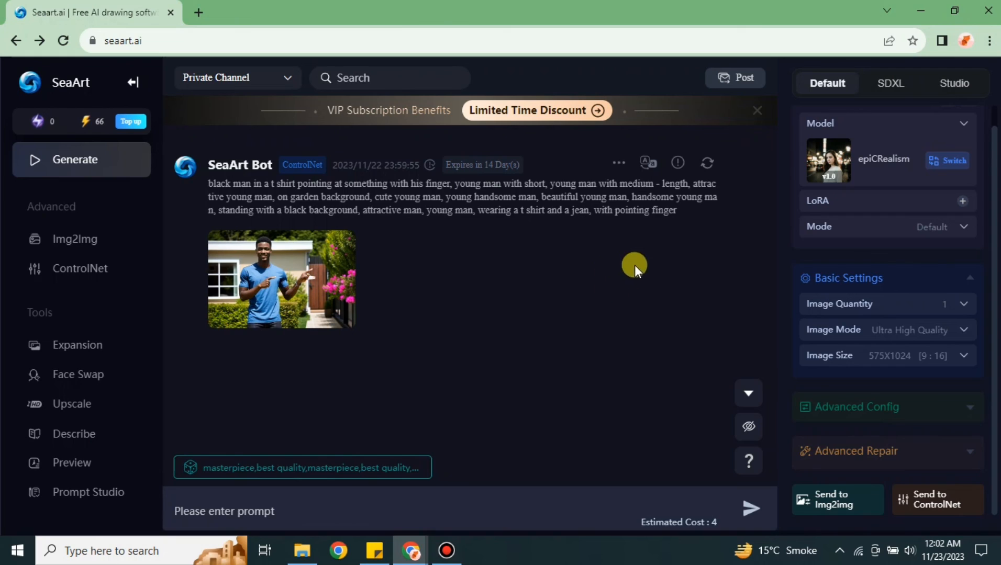
pyautogui.moveTo(560, 356)
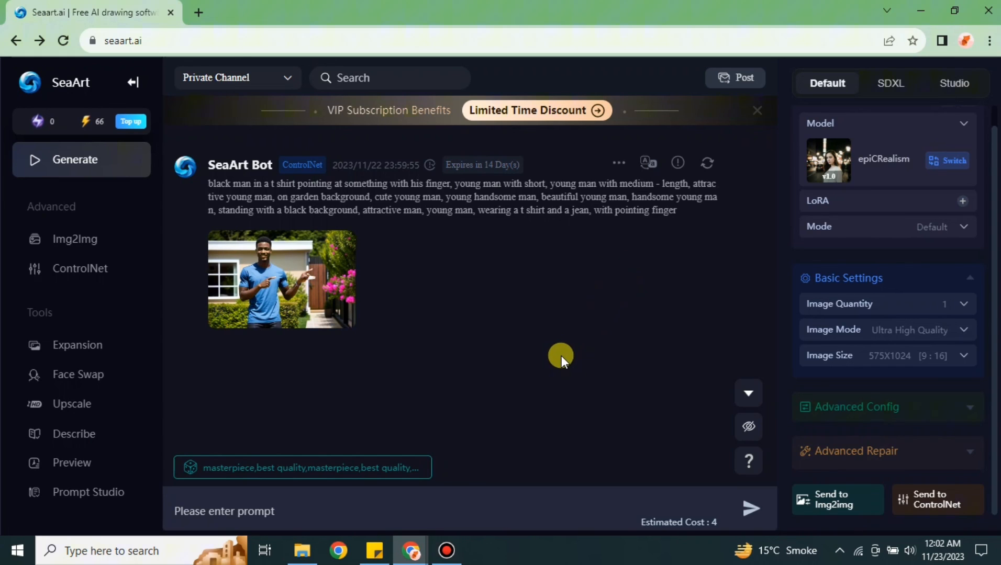
pyautogui.moveTo(533, 408)
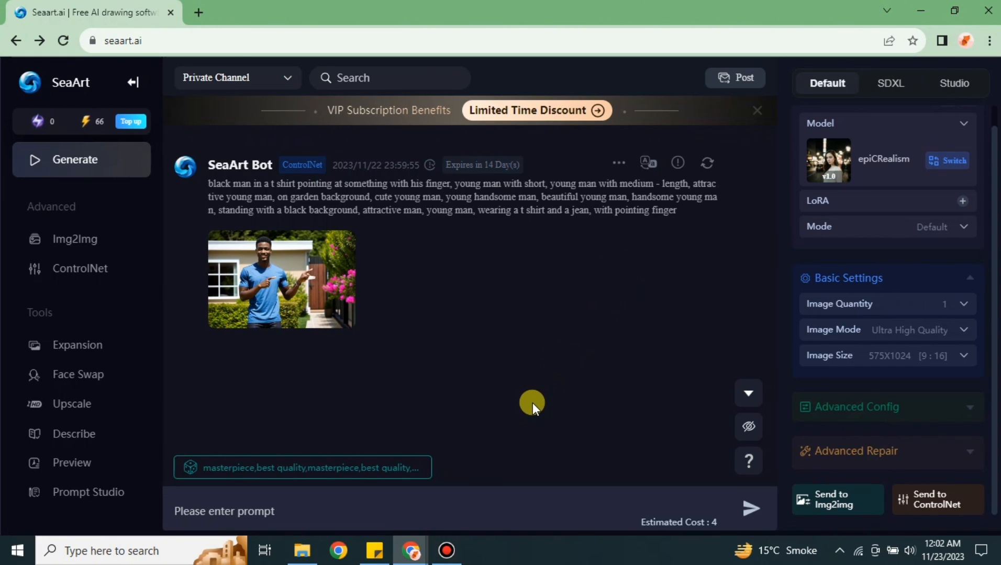